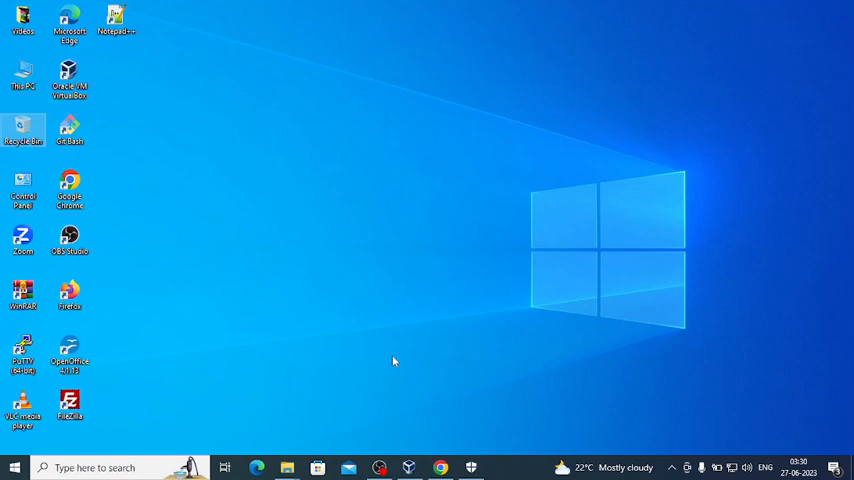
# Restore the Oracle VM VirtualBox Manager window from the taskbar
pyautogui.click(24, 128)
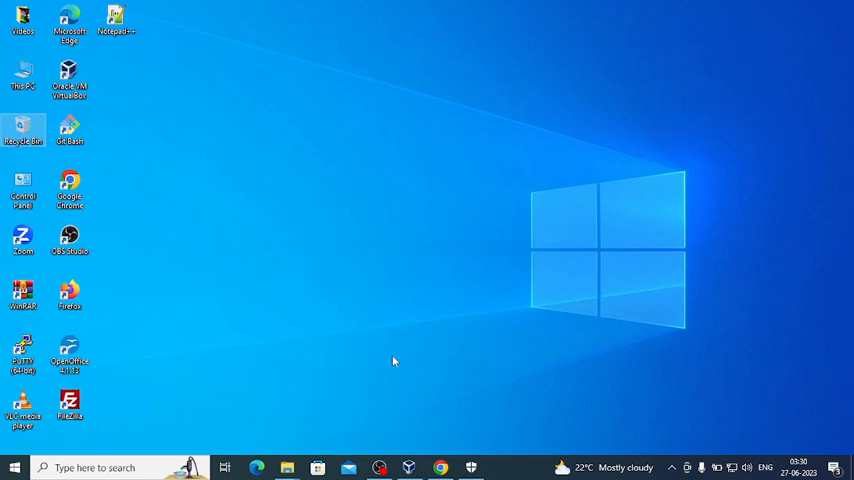
pyautogui.moveTo(408, 468)
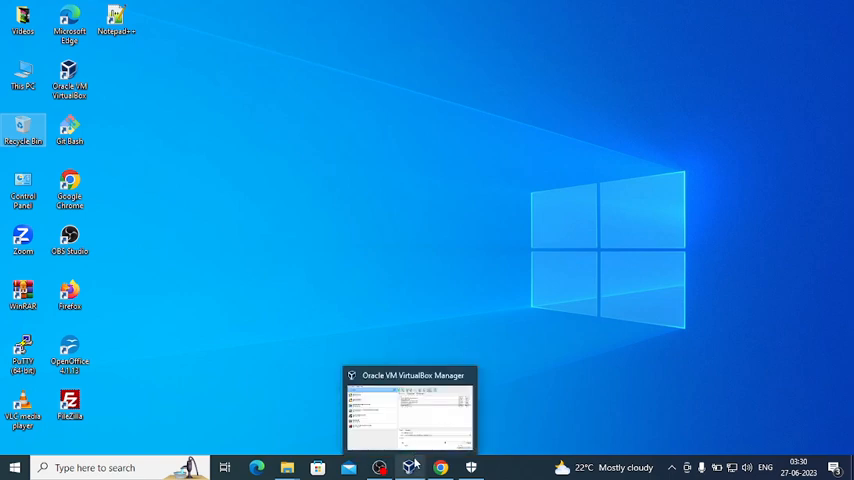
pyautogui.moveTo(288, 468)
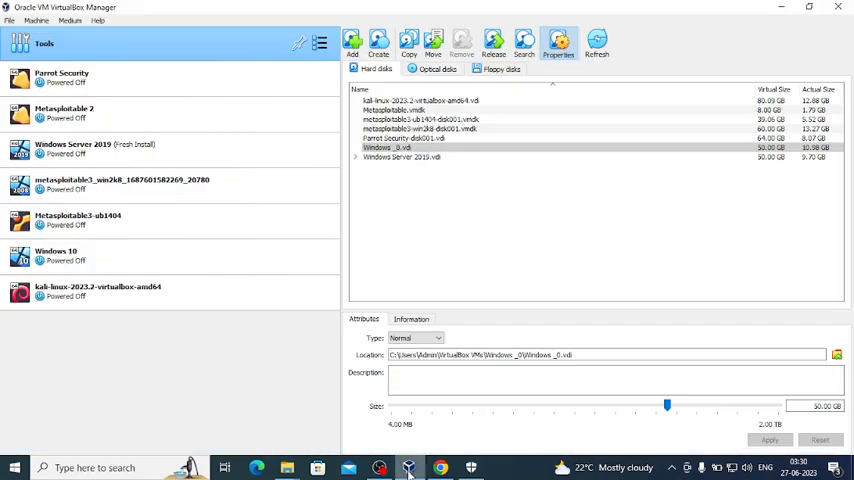
# Show the Windows 10 machine's Storage settings with its Windows_10.vdi disk location
pyautogui.click(56, 252)
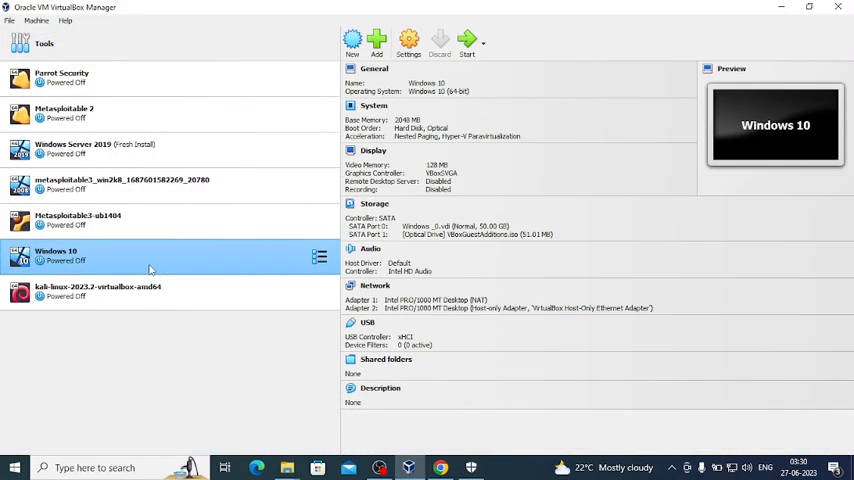
pyautogui.moveTo(100, 260)
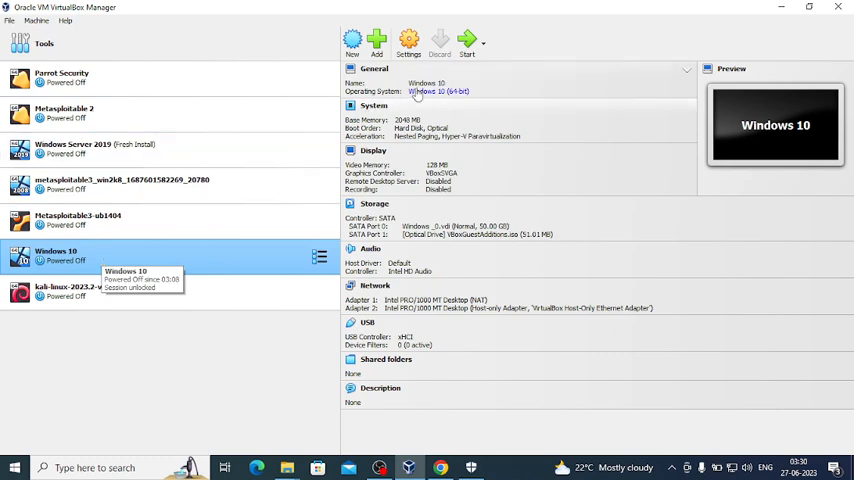
pyautogui.click(408, 42)
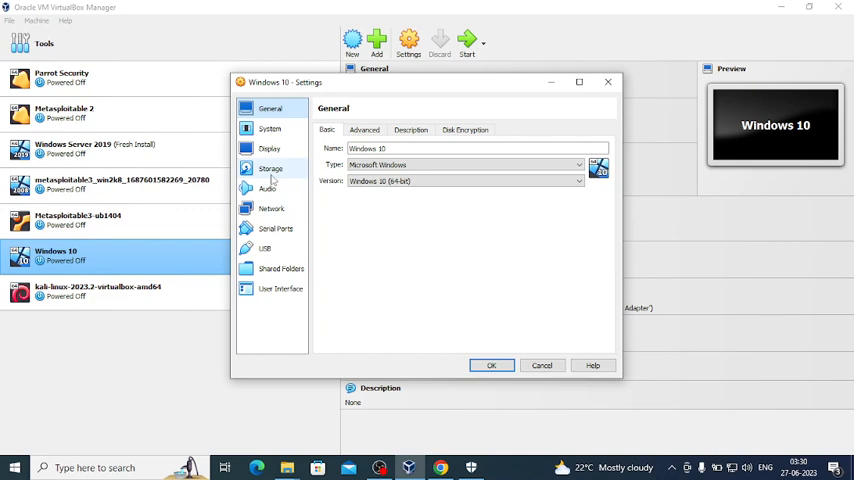
pyautogui.click(270, 168)
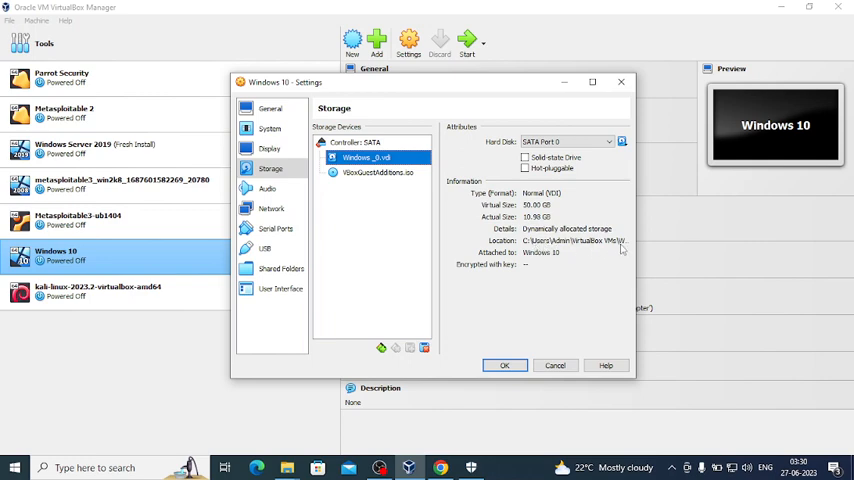
pyautogui.moveTo(614, 100)
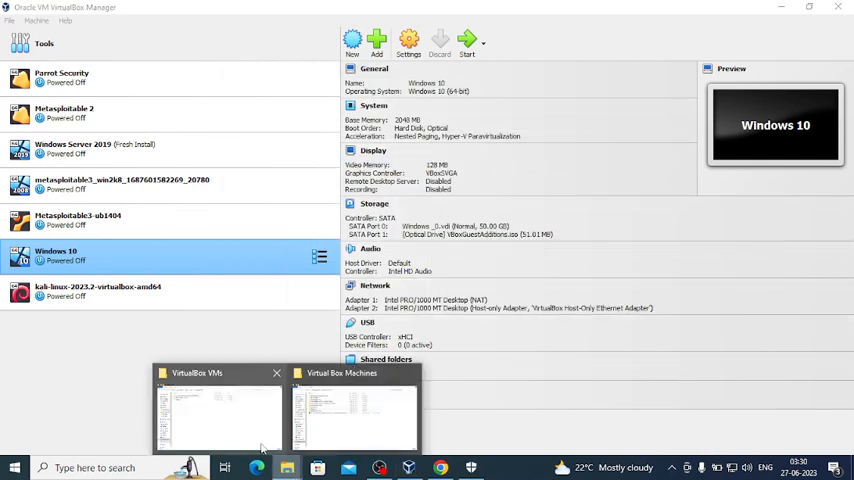
# Compare the C: VirtualBox VMs and D: Virtual Box Machines folders, enter Windows_0 on C:, return to VirtualBox
pyautogui.click(354, 410)
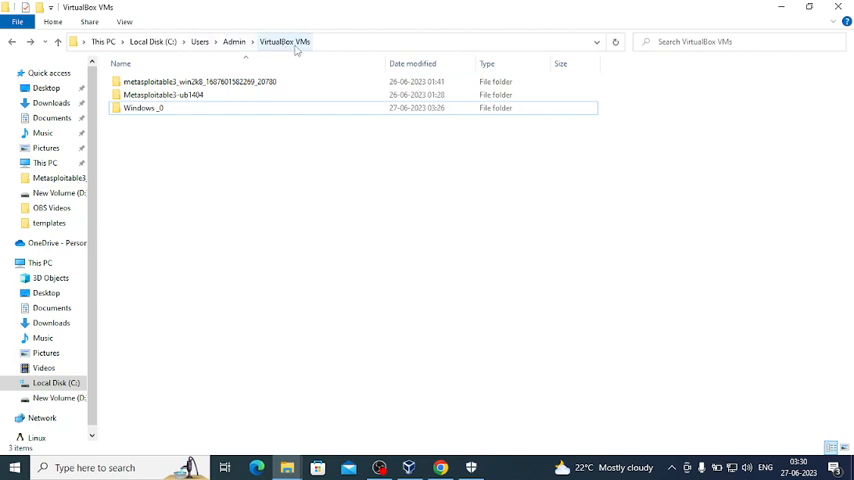
pyautogui.moveTo(144, 108)
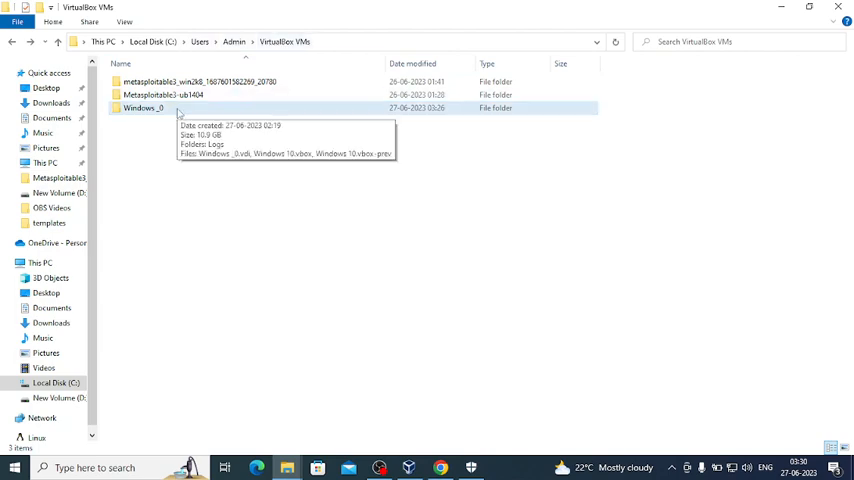
pyautogui.moveTo(144, 112)
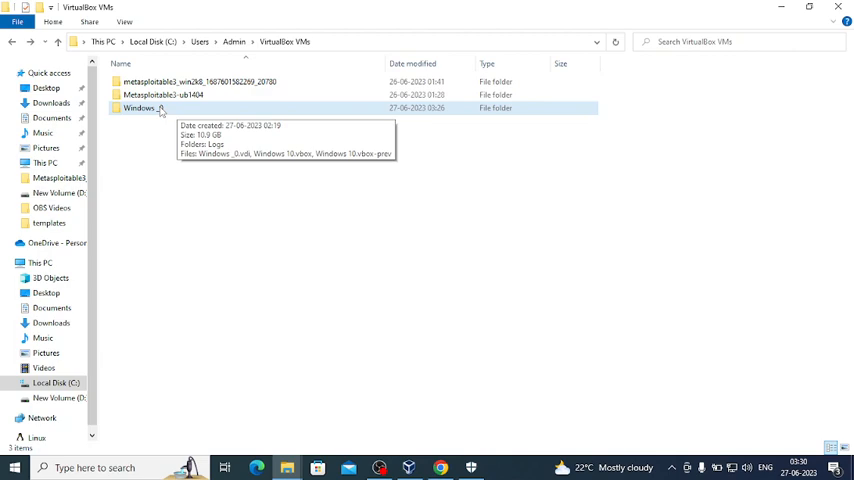
pyautogui.moveTo(258, 200)
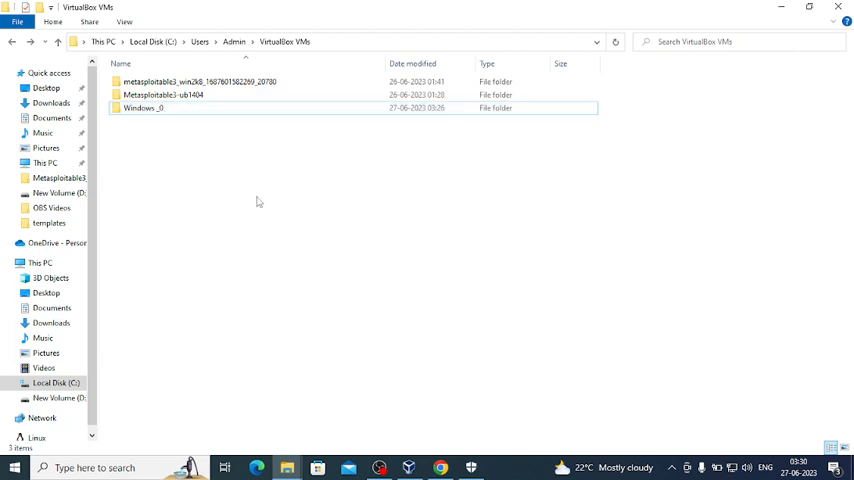
pyautogui.moveTo(288, 468)
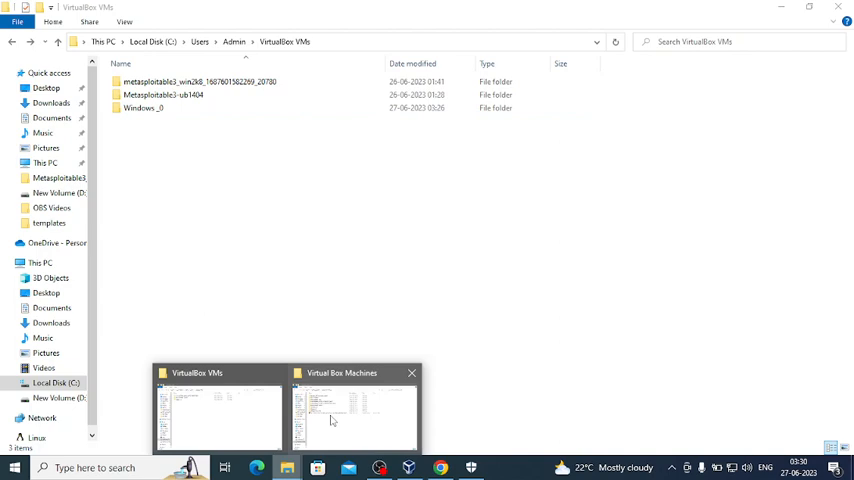
pyautogui.click(356, 410)
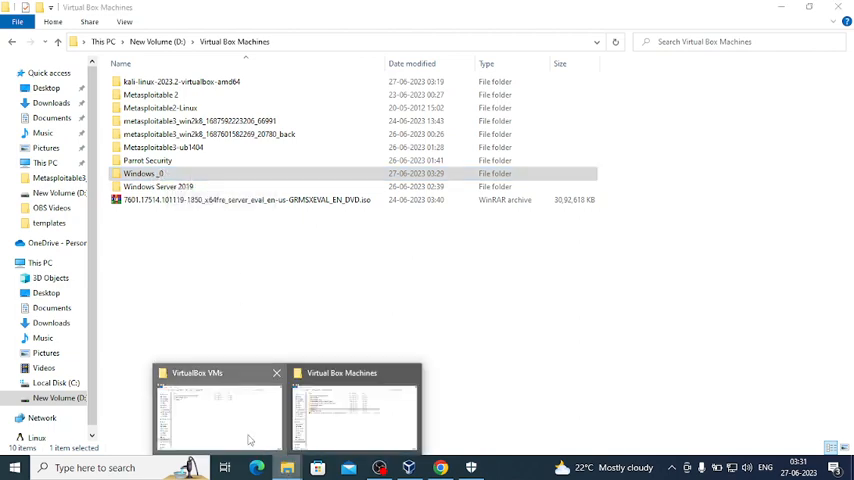
pyautogui.click(216, 410)
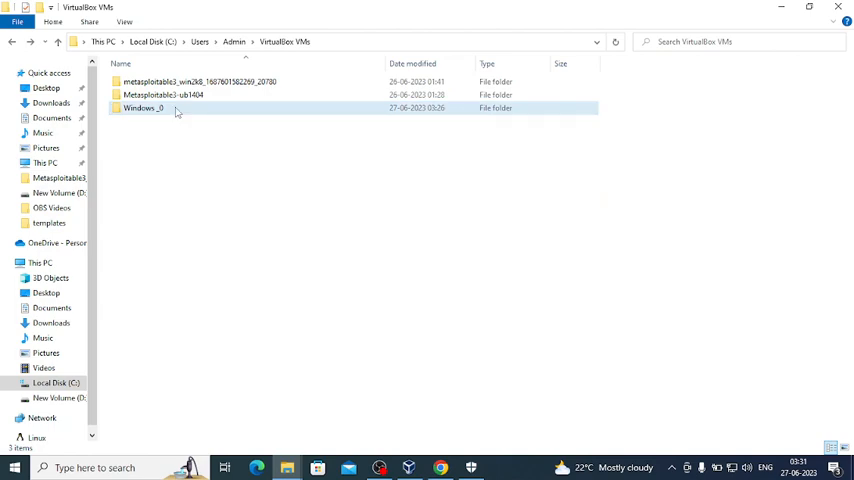
pyautogui.doubleClick(144, 108)
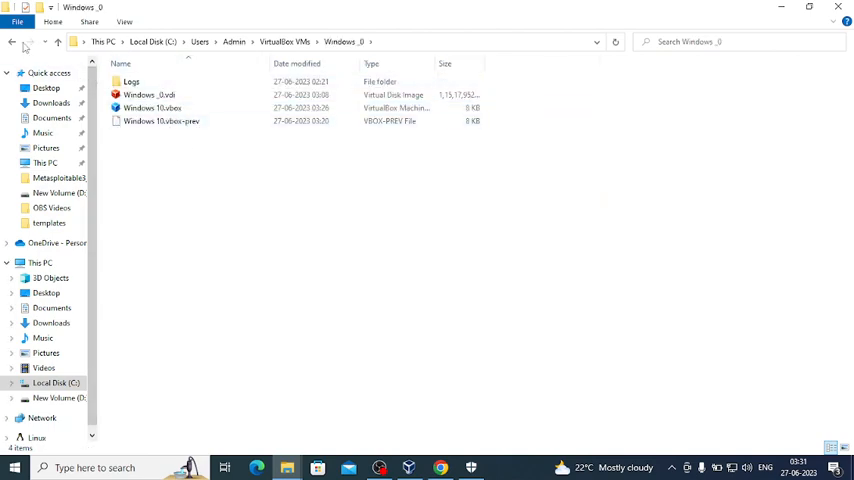
pyautogui.click(12, 40)
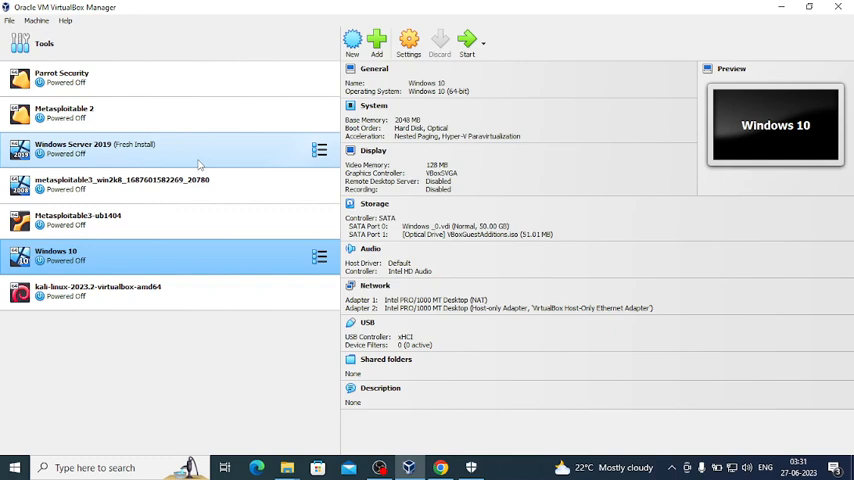
# Launch the Virtual Media Manager from File > Tools
pyautogui.click(8, 20)
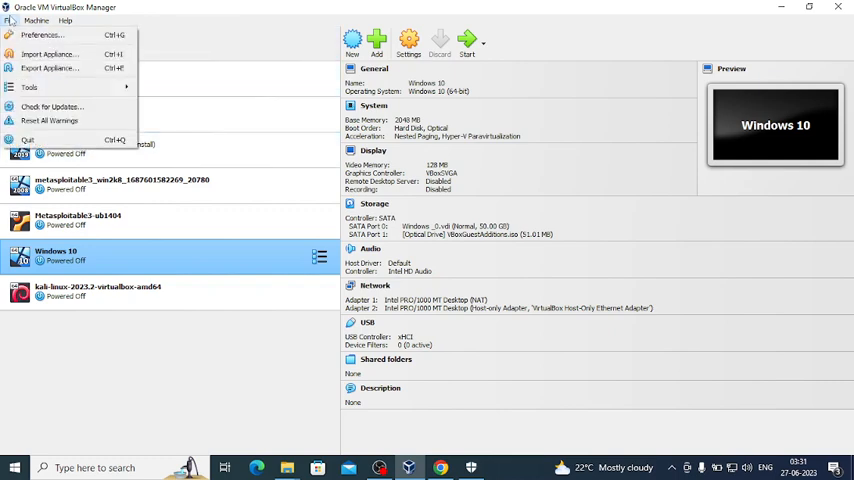
pyautogui.click(30, 88)
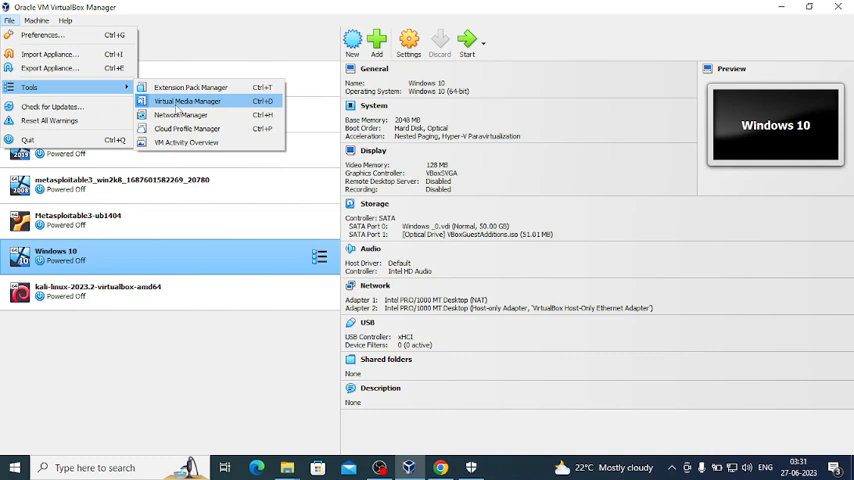
pyautogui.click(188, 100)
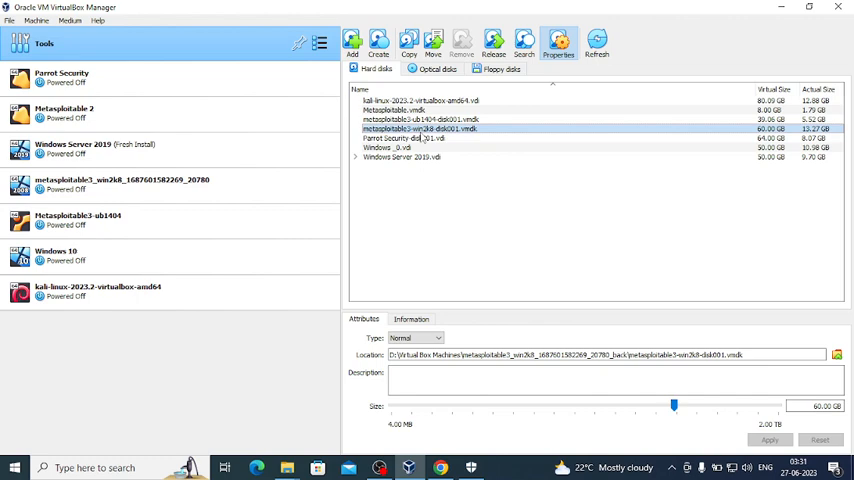
# Review hard disk locations and select Windows_0.vdi to see its C-drive path
pyautogui.click(400, 156)
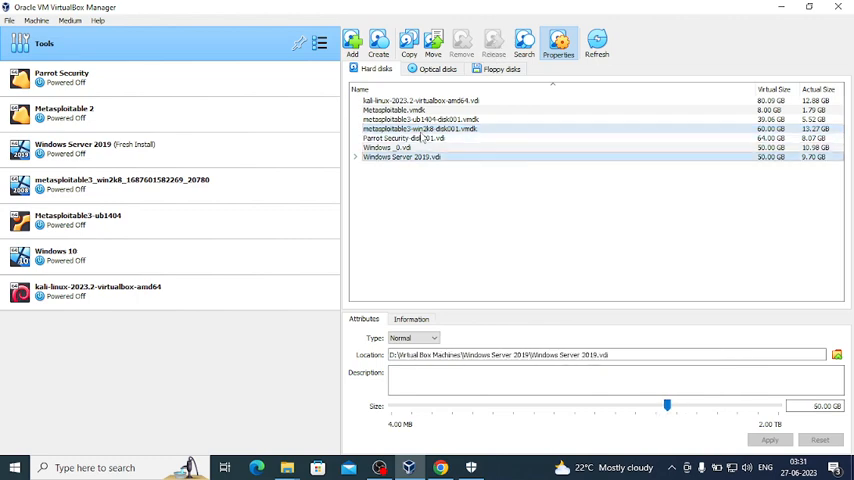
pyautogui.click(420, 156)
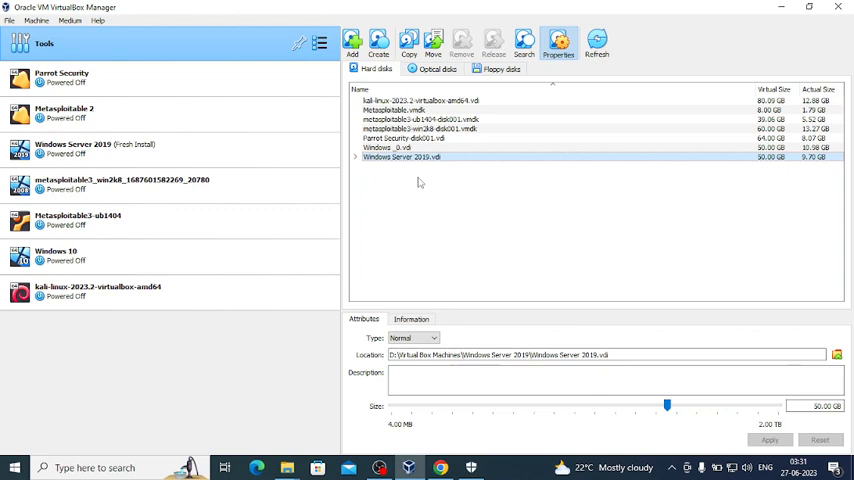
pyautogui.click(400, 148)
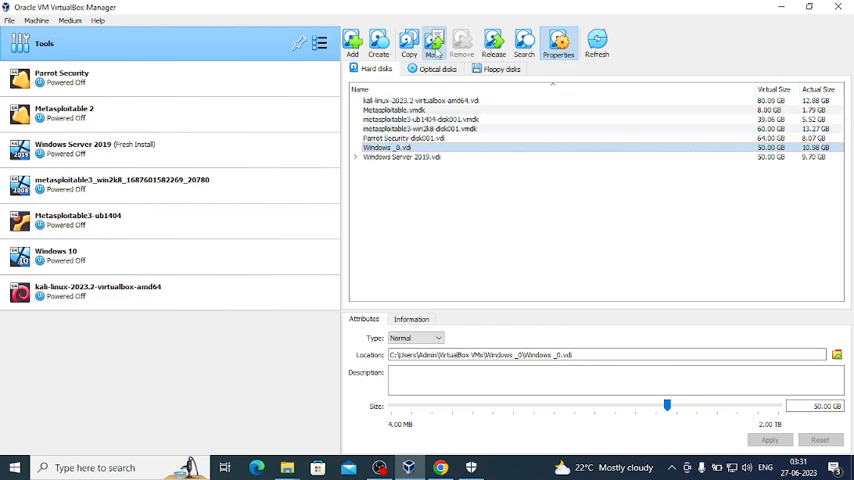
# Move the Windows_2 disk to D: > Virtual Box Machines > Windows_2 and save
pyautogui.click(836, 356)
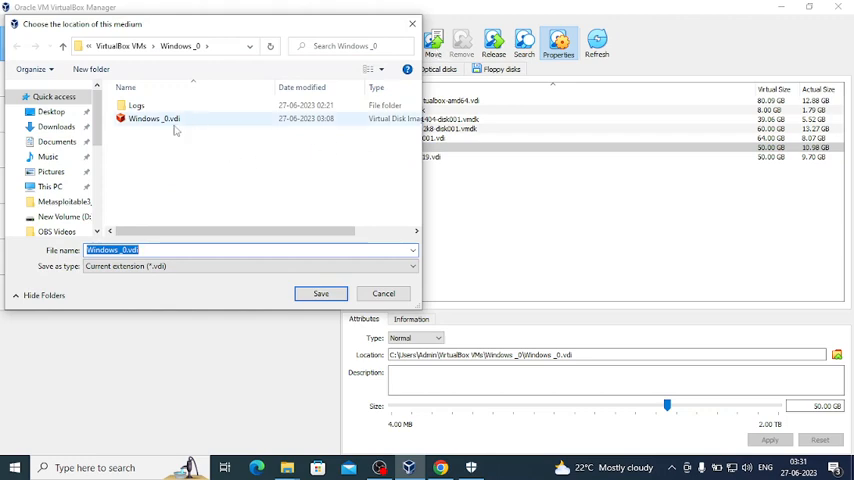
pyautogui.click(58, 216)
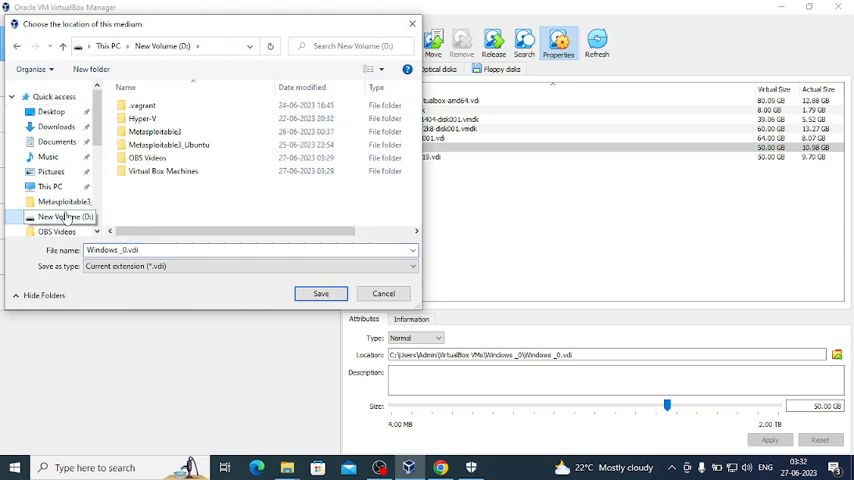
pyautogui.click(50, 186)
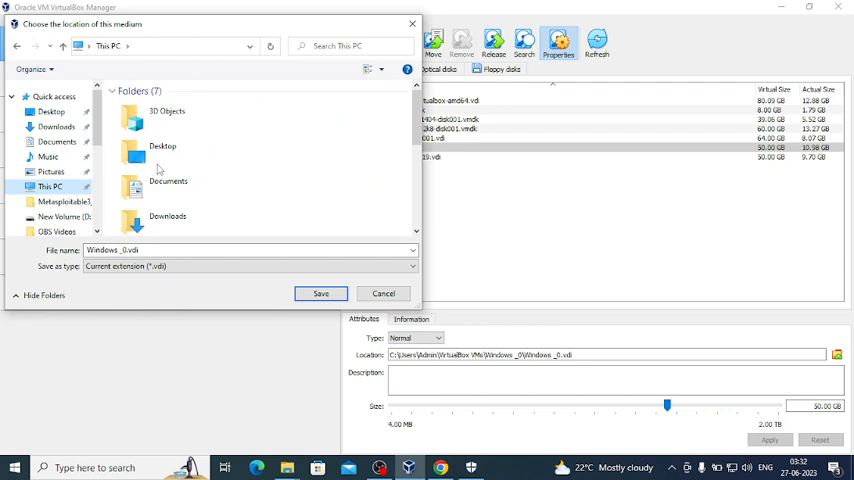
pyautogui.scroll(-3)
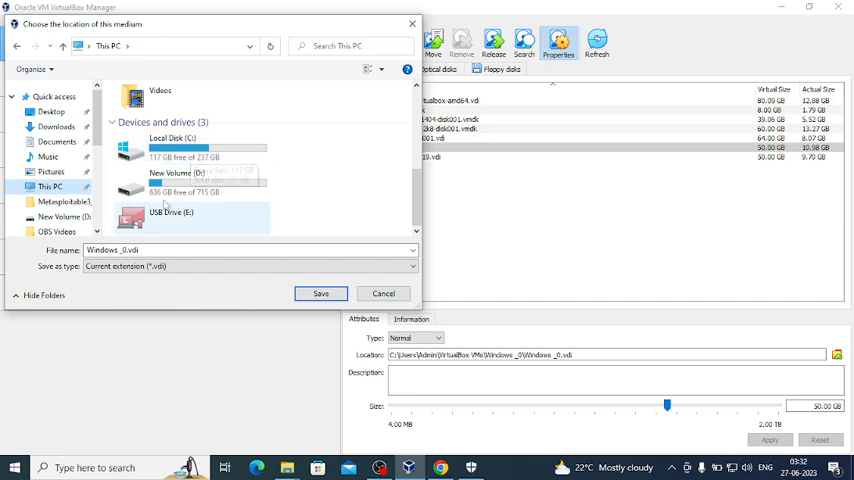
pyautogui.moveTo(218, 190)
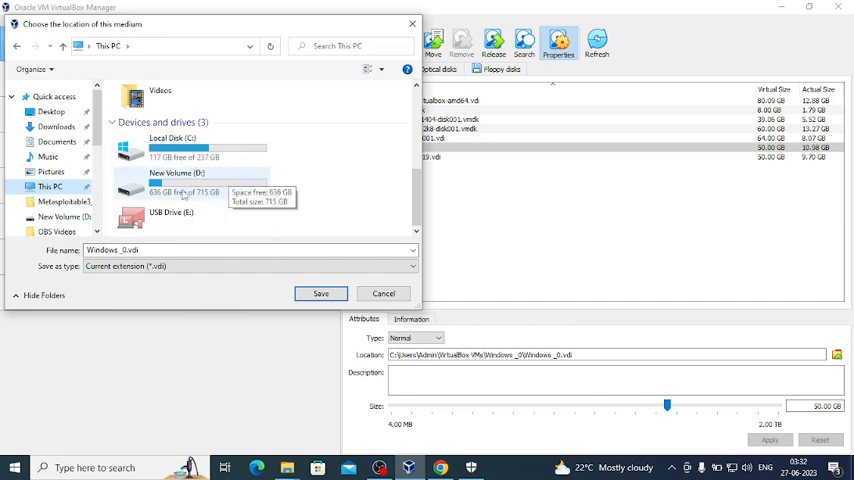
pyautogui.doubleClick(184, 186)
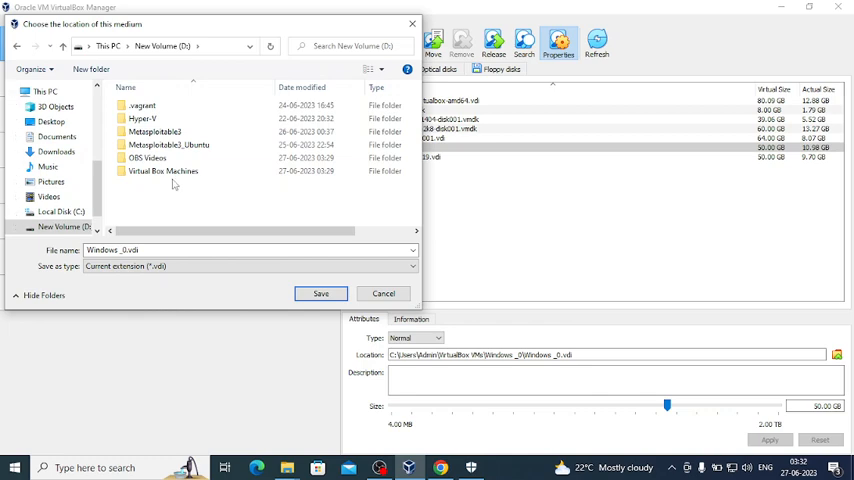
pyautogui.doubleClick(162, 170)
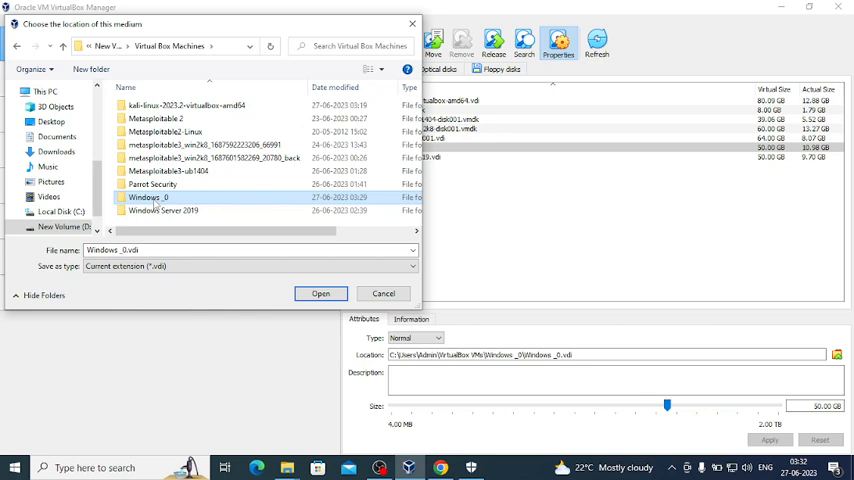
pyautogui.doubleClick(148, 196)
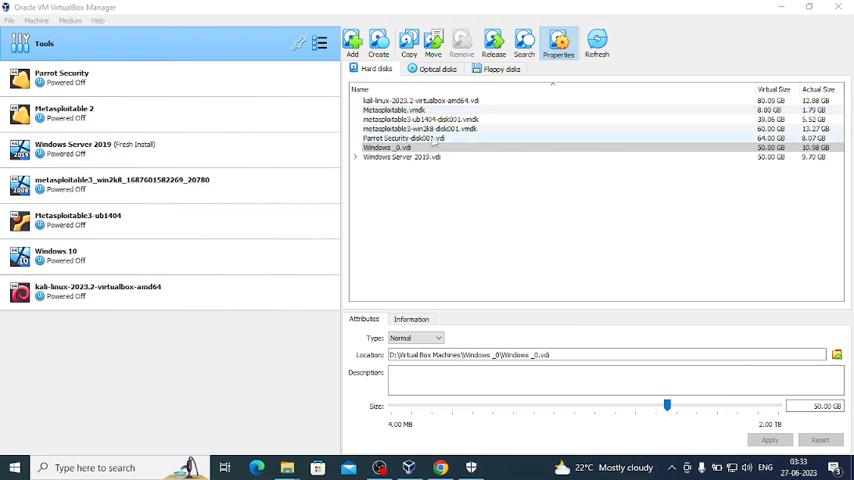
# Close the Virtual Media Manager
pyautogui.click(404, 138)
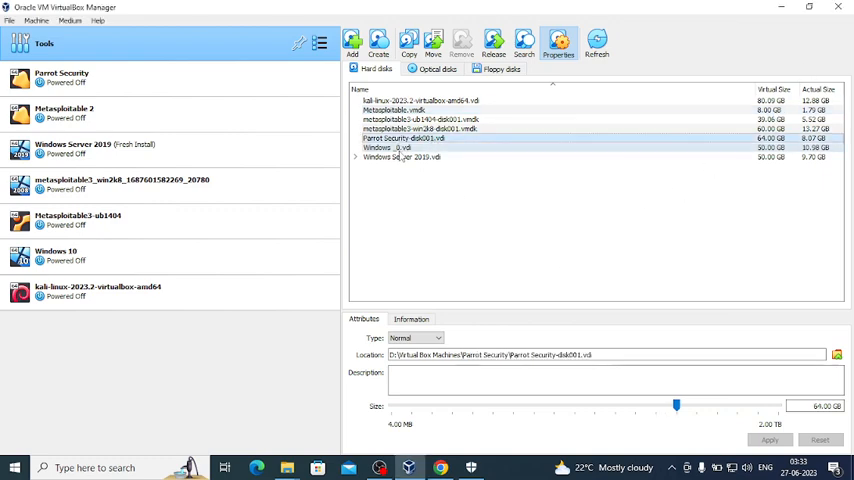
pyautogui.click(388, 148)
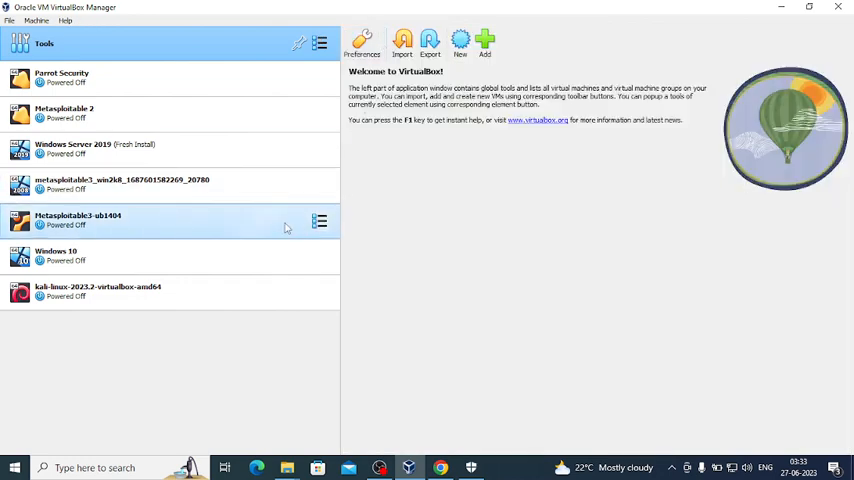
# Confirm in Windows 10 Storage settings that Windows_2.vdi now resides on drive D
pyautogui.click(56, 256)
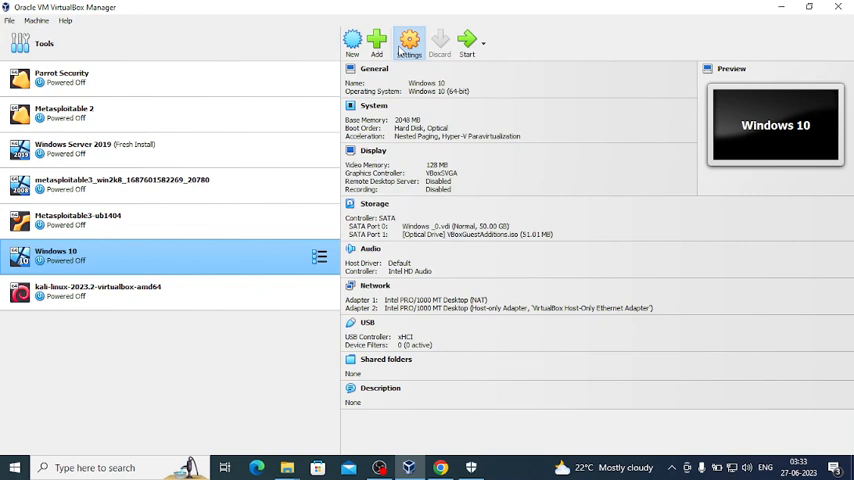
pyautogui.click(408, 40)
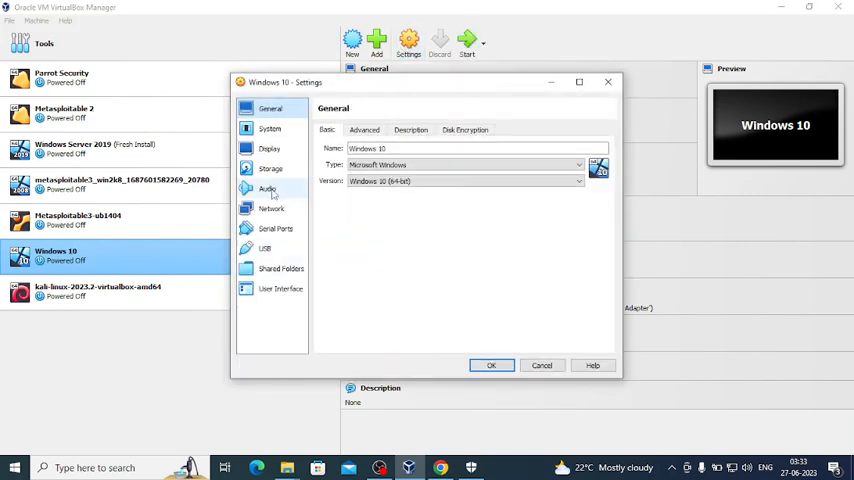
pyautogui.click(270, 168)
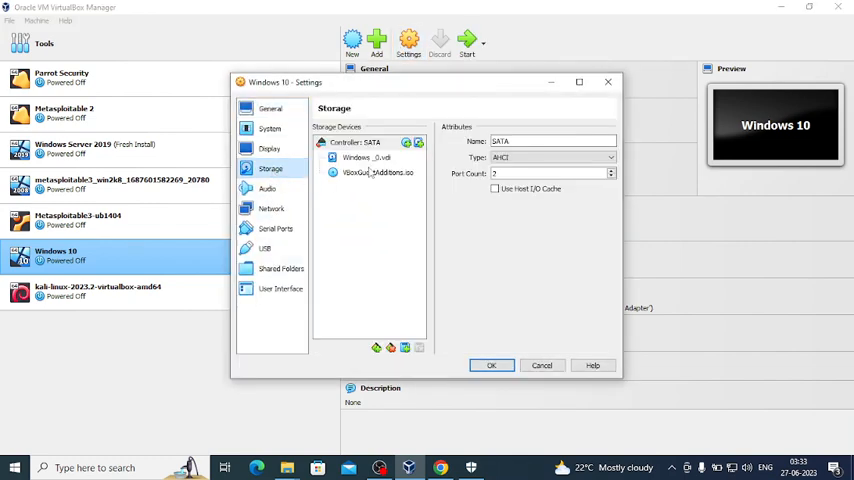
pyautogui.click(368, 156)
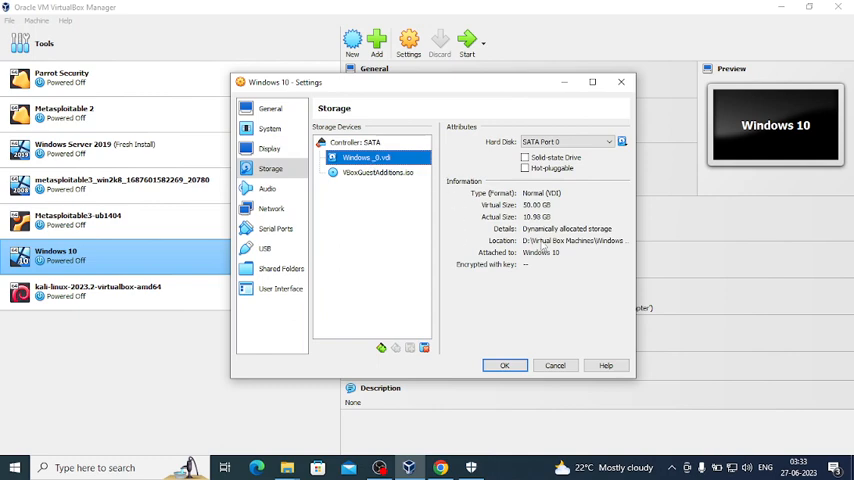
pyautogui.moveTo(628, 110)
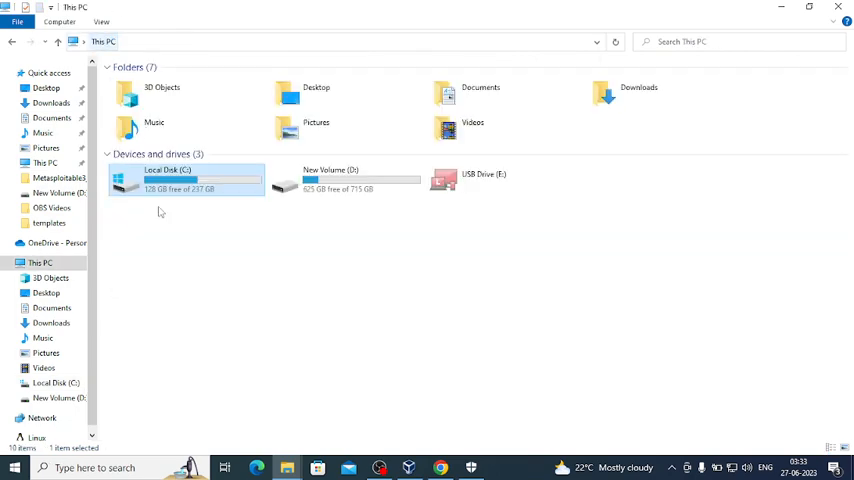
# Browse C: > Users > Admin > VirtualBox VMs and enter the Windows 10 machine folder
pyautogui.doubleClick(184, 180)
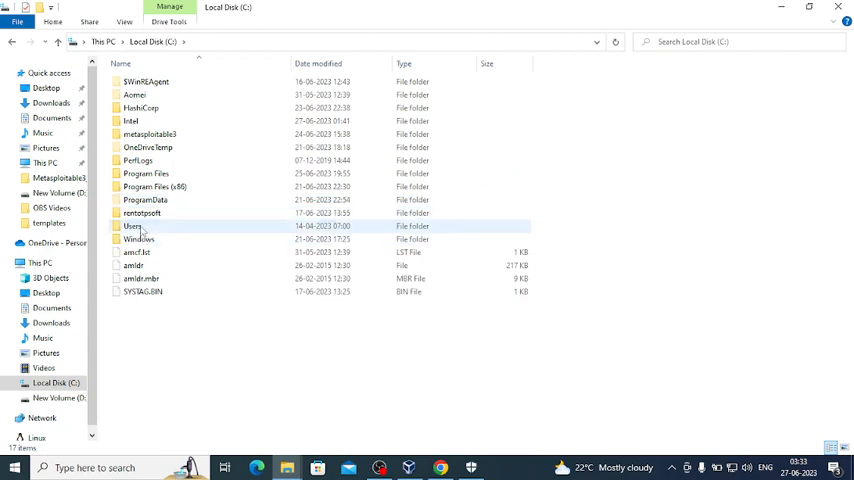
pyautogui.doubleClick(132, 226)
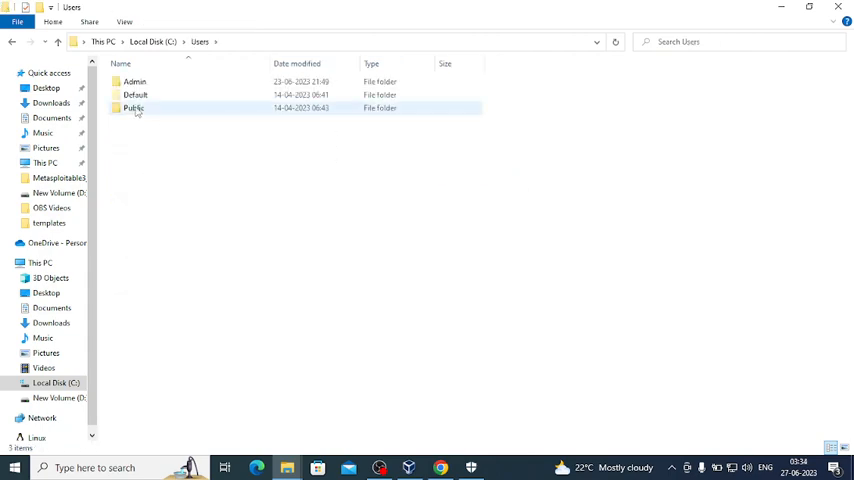
pyautogui.doubleClick(134, 80)
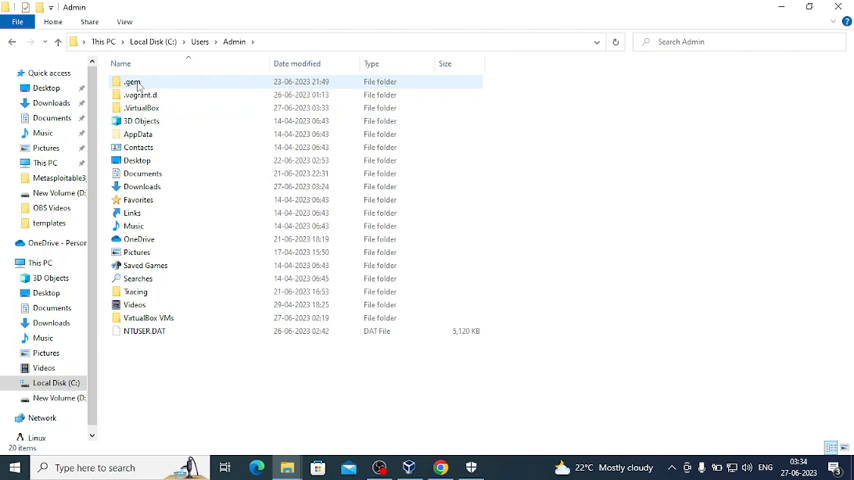
pyautogui.doubleClick(148, 316)
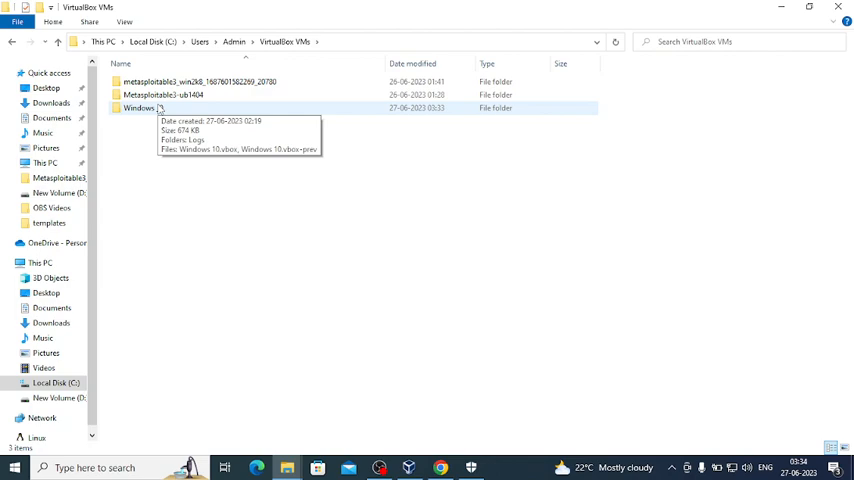
pyautogui.doubleClick(140, 108)
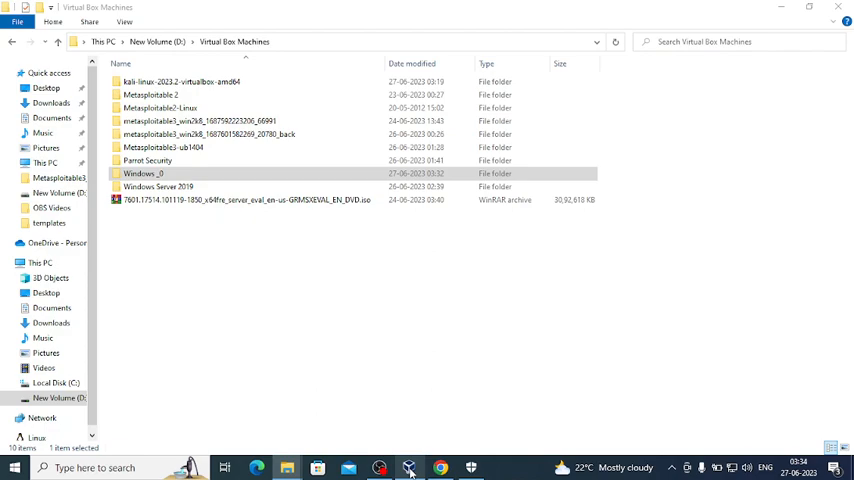
pyautogui.click(408, 468)
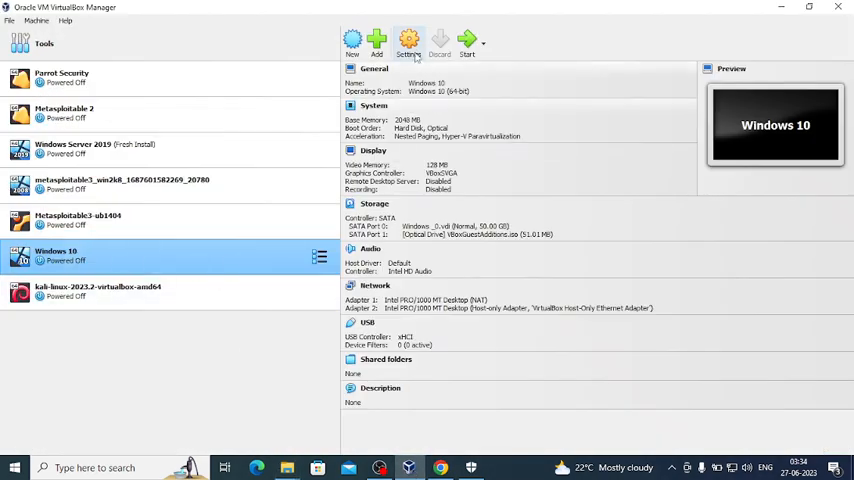
pyautogui.click(408, 42)
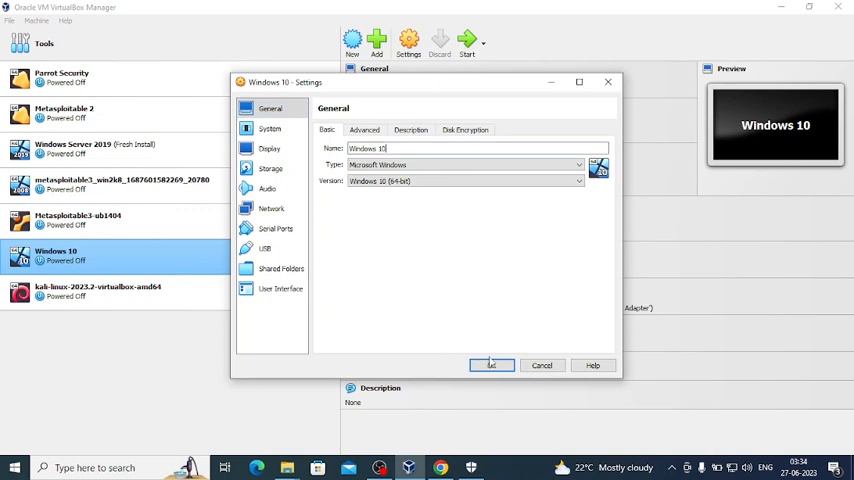
pyautogui.click(492, 364)
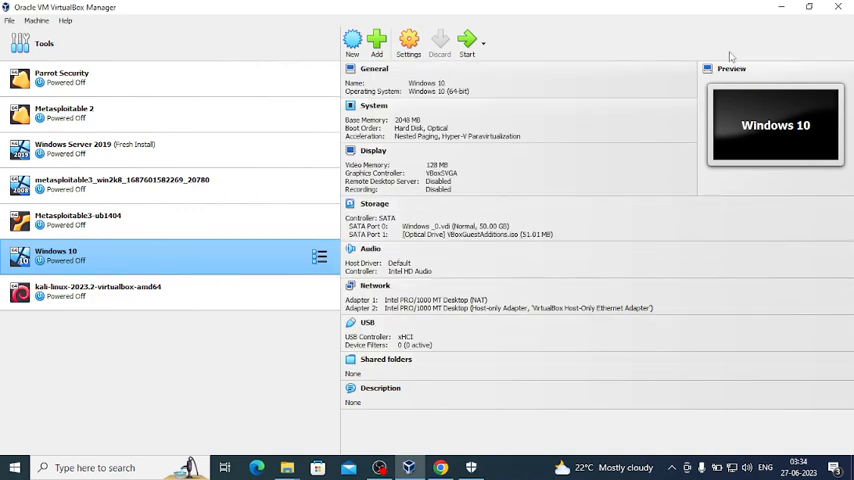